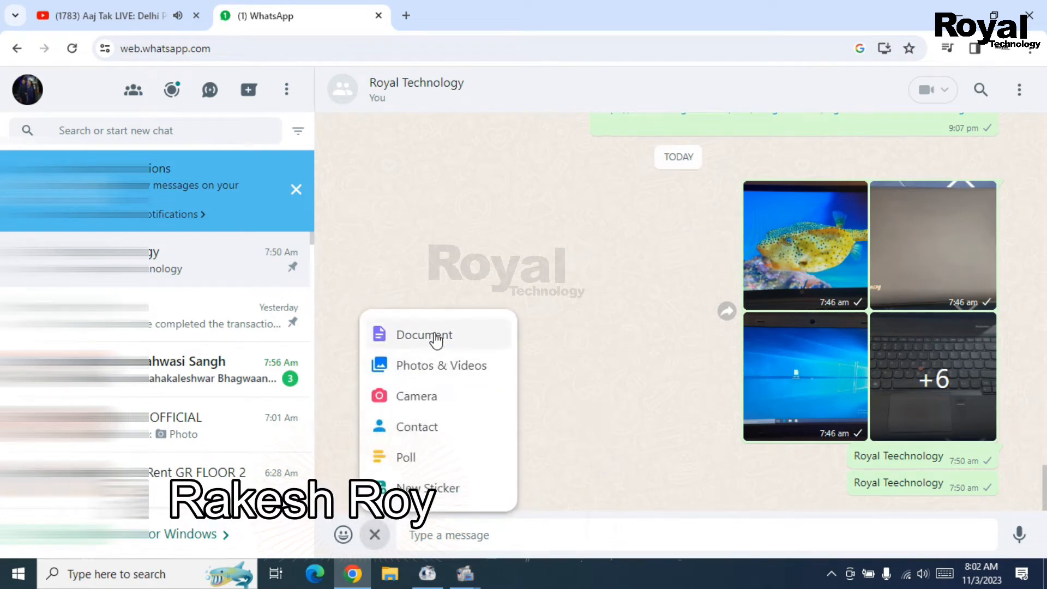
mouse_move(414, 463)
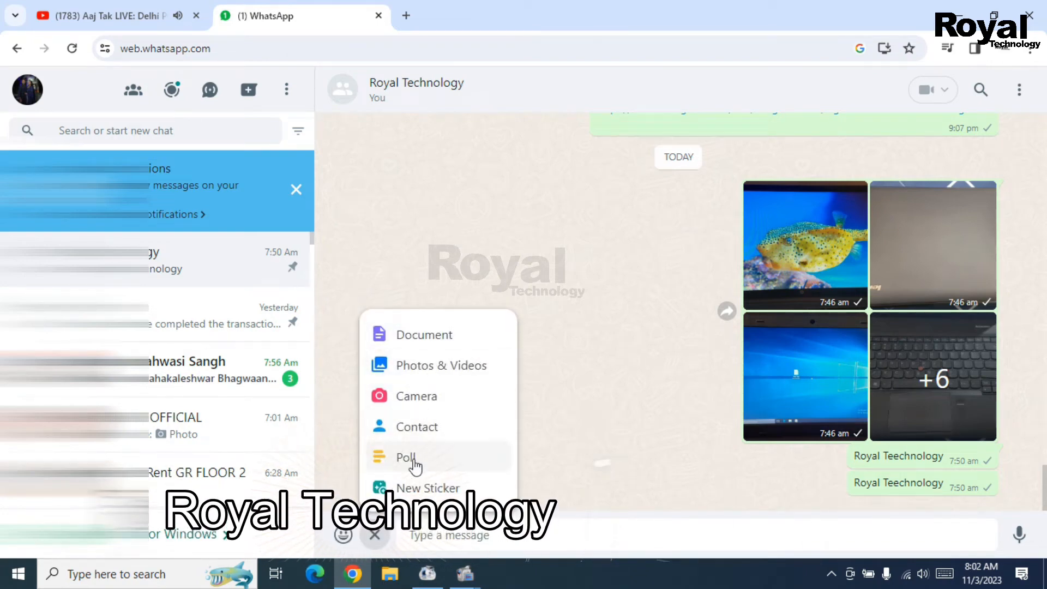
mouse_move(424, 340)
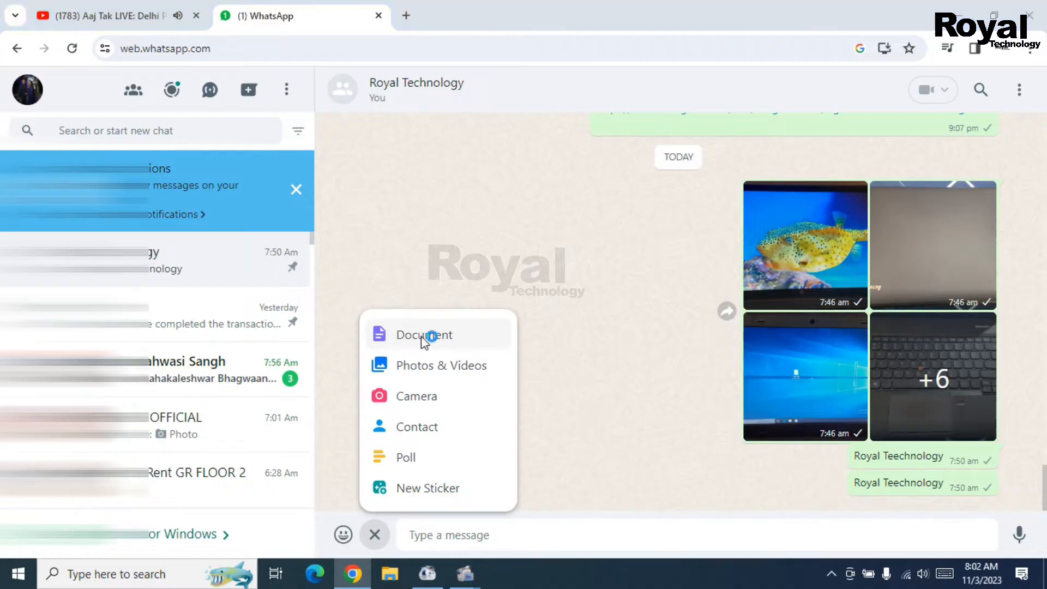
- Browse the Doc folder in the attachment picker, then return to the chat's attachment options
click(424, 335)
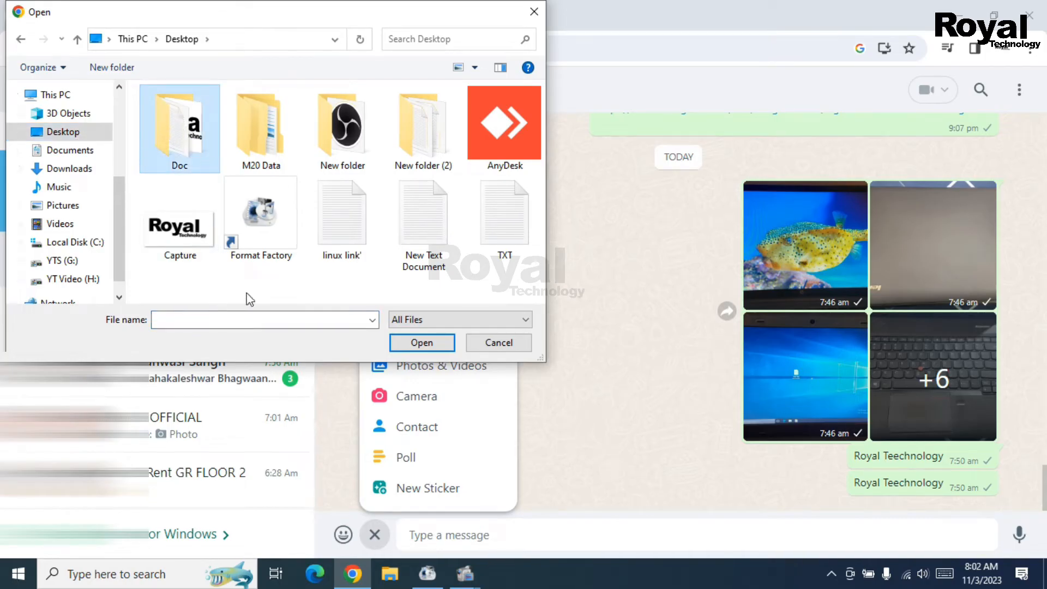
double_click(179, 126)
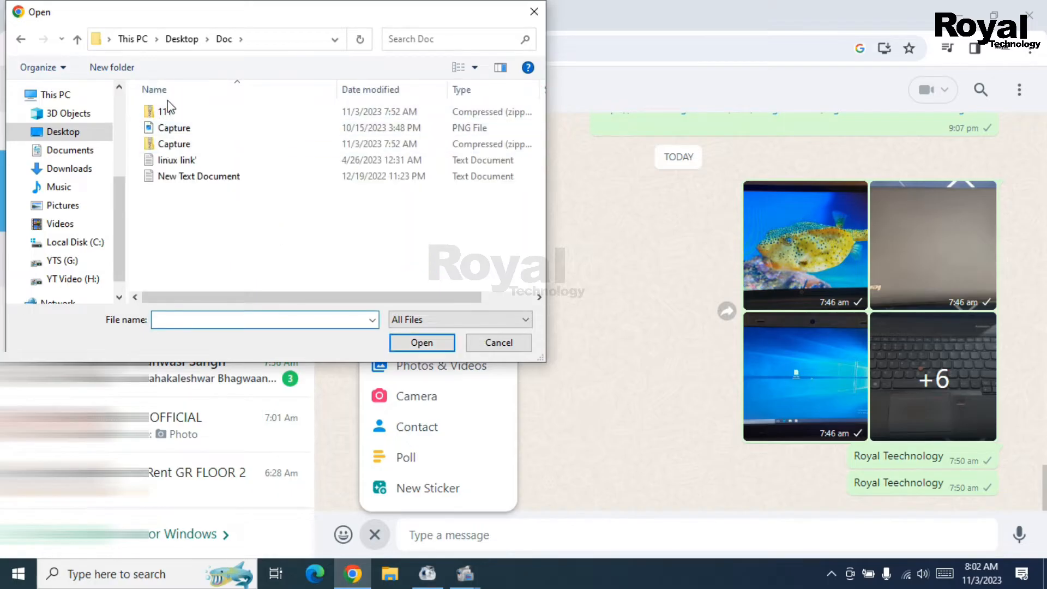
click(198, 177)
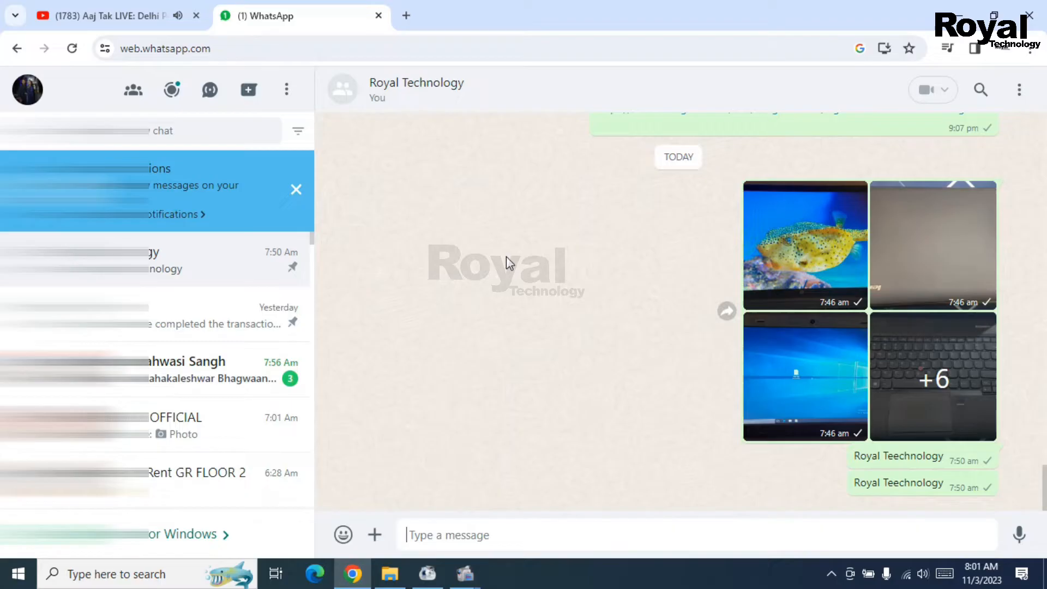
click(390, 573)
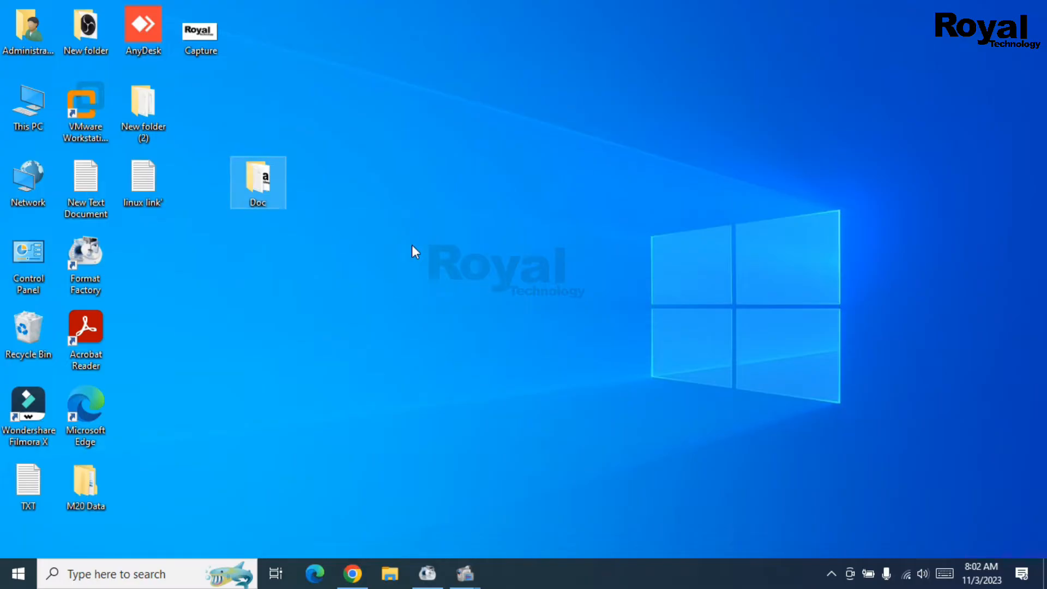
click(350, 574)
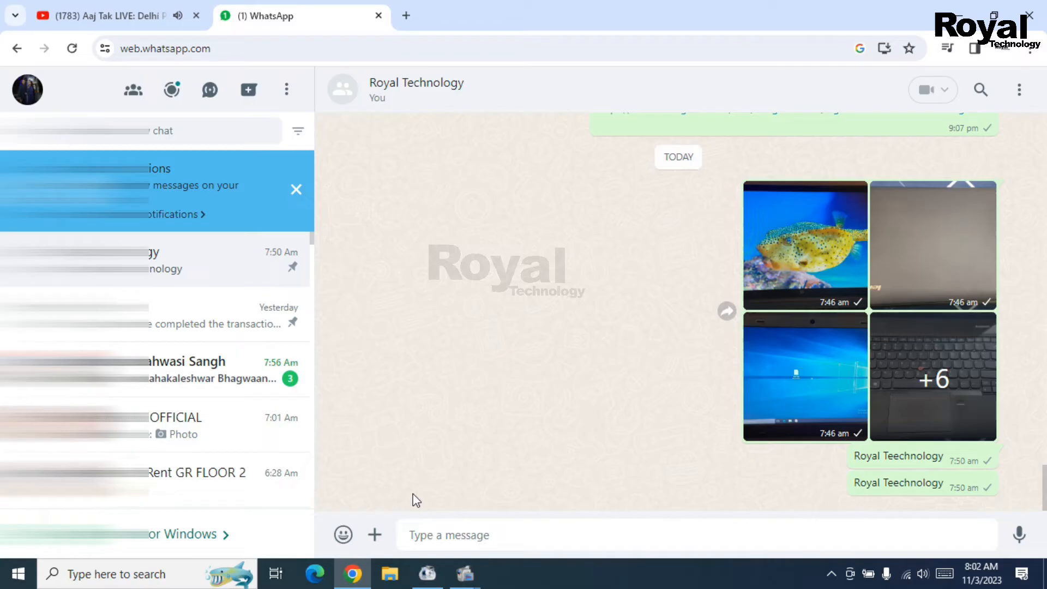
click(374, 535)
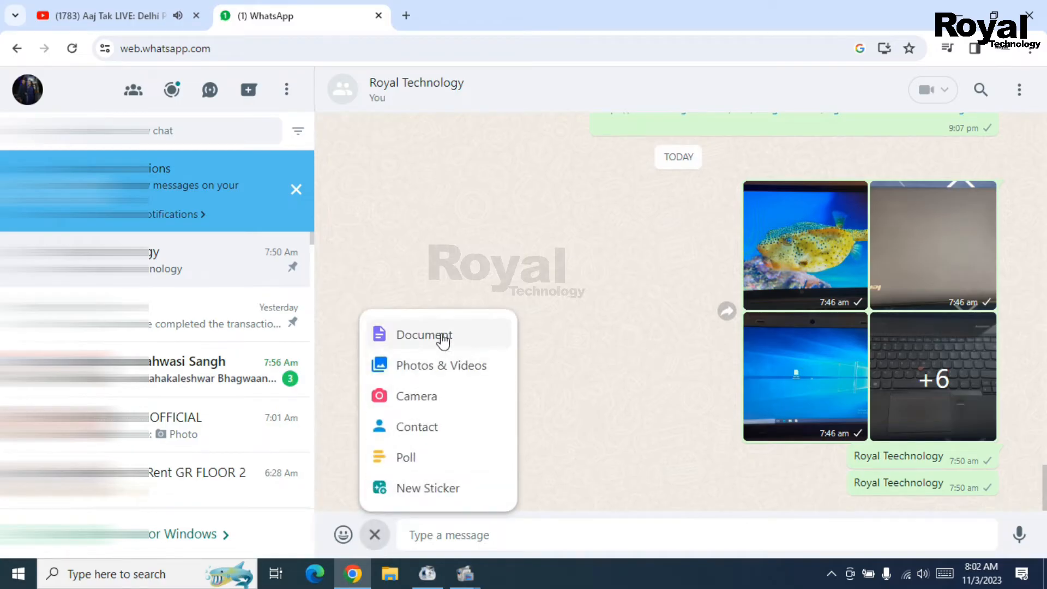
mouse_move(430, 451)
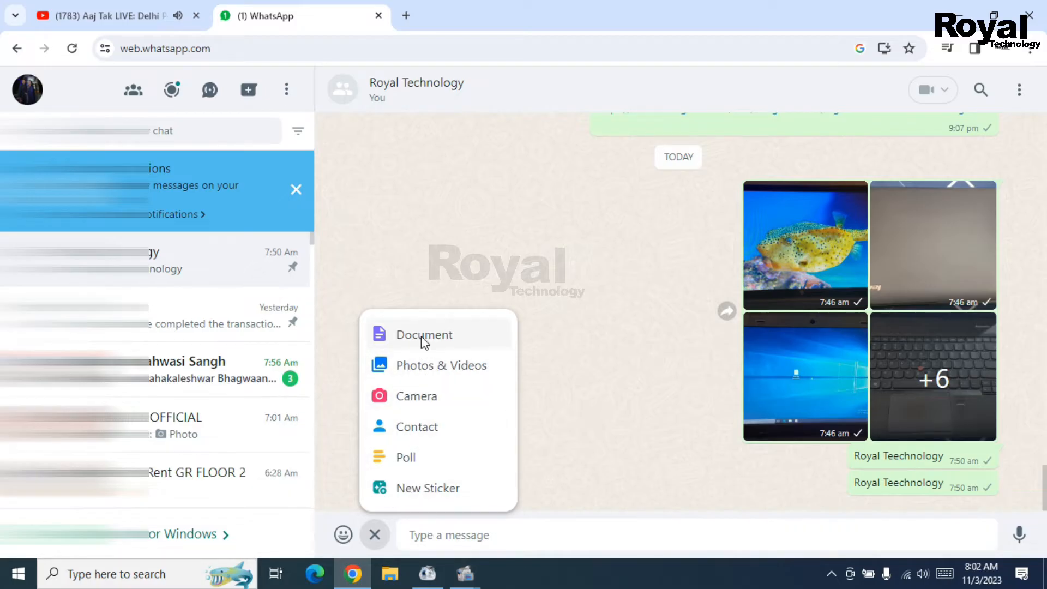
- Browse Desktop > Doc in the file picker, then close it without attaching
click(423, 334)
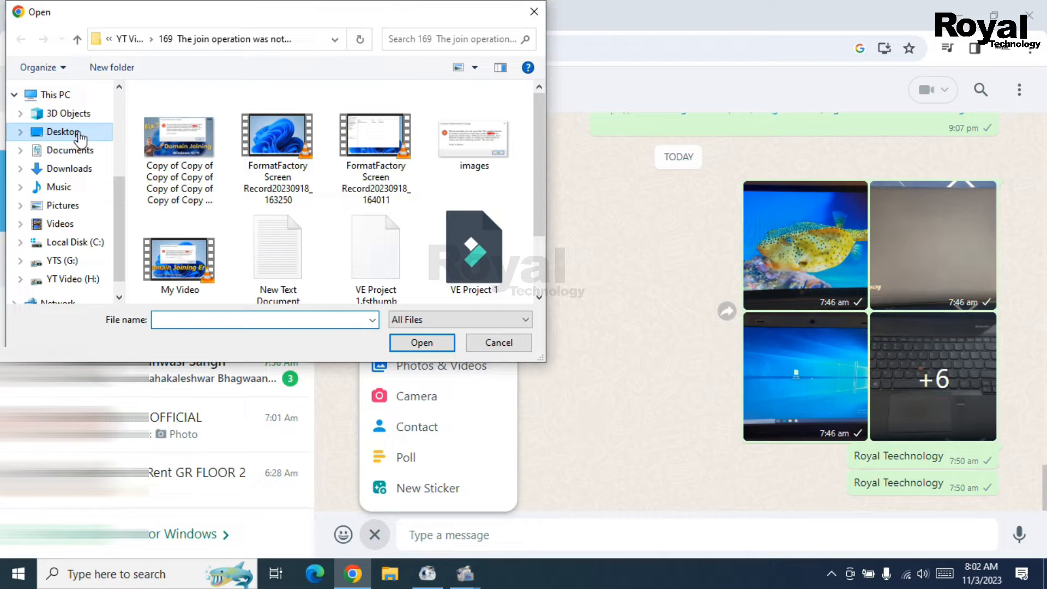
click(63, 132)
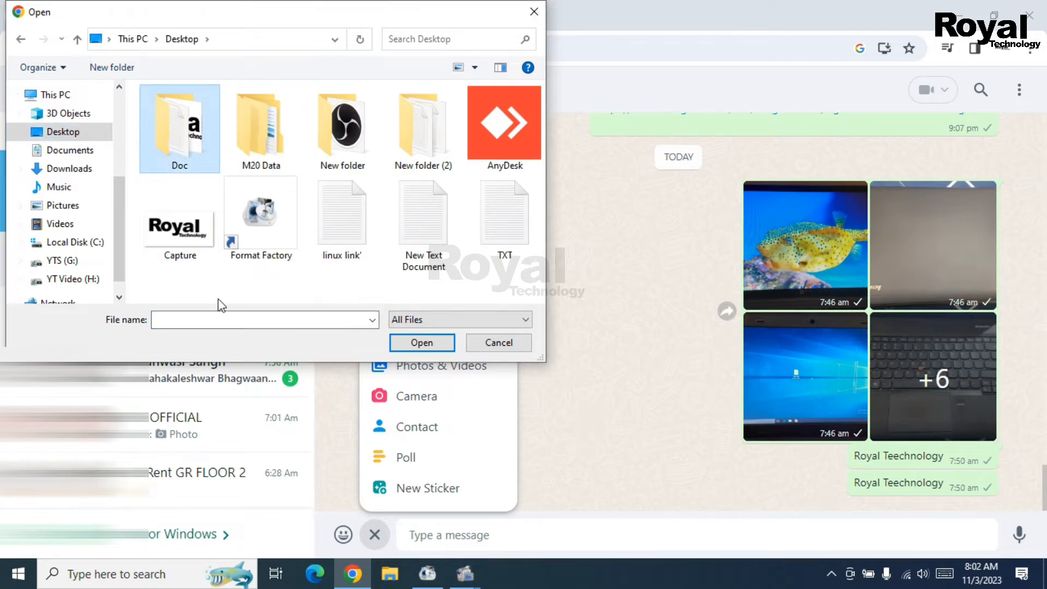
double_click(179, 123)
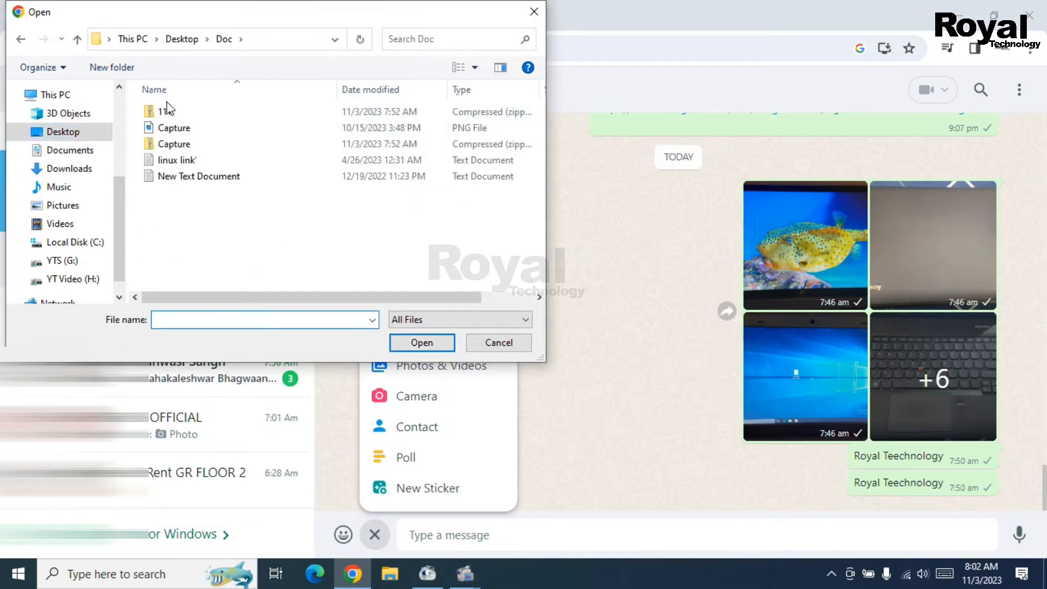
click(199, 176)
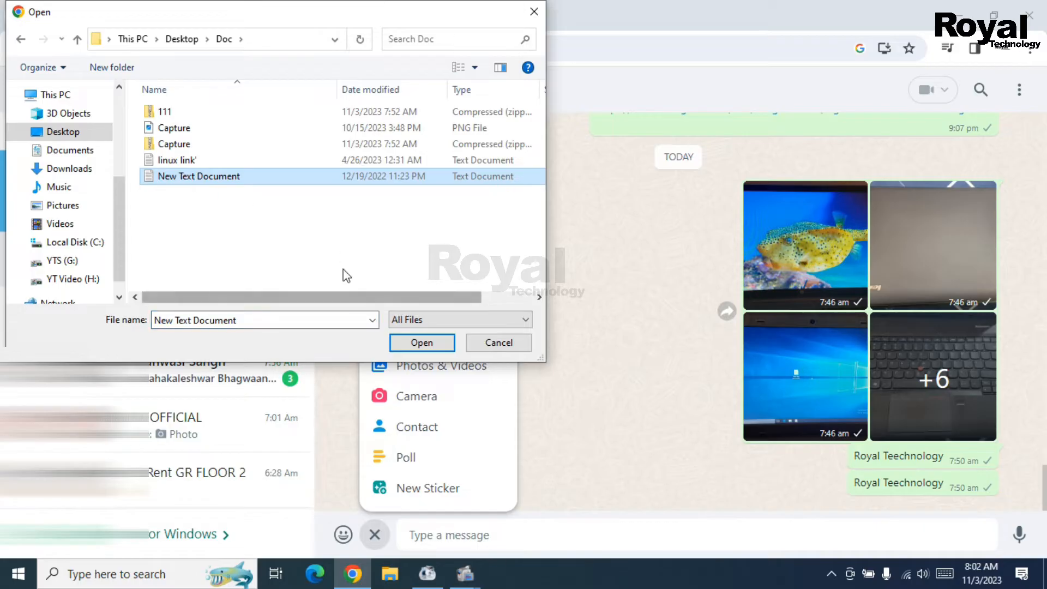
click(26, 39)
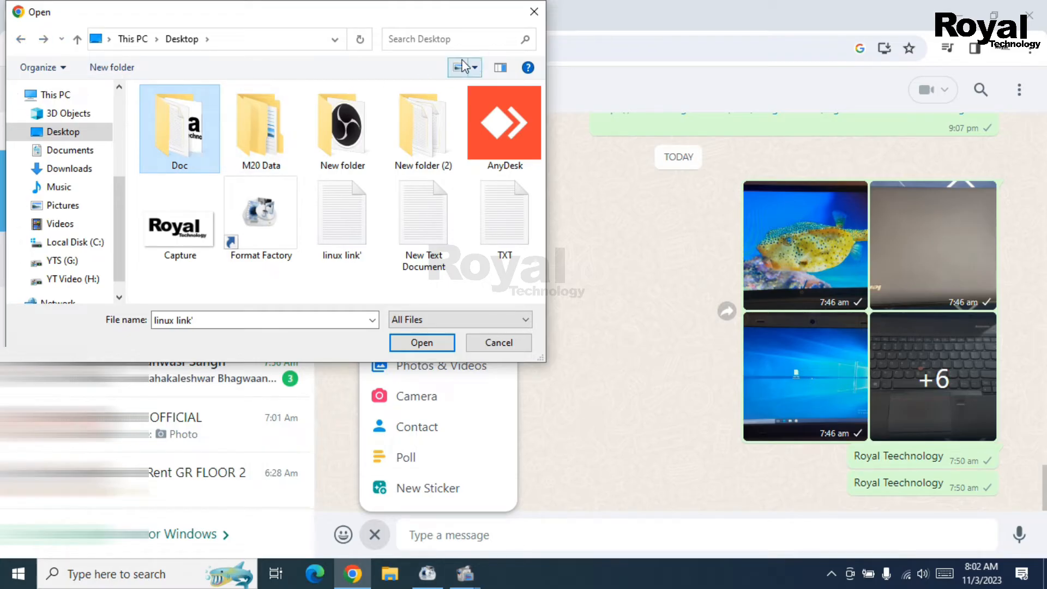
click(499, 342)
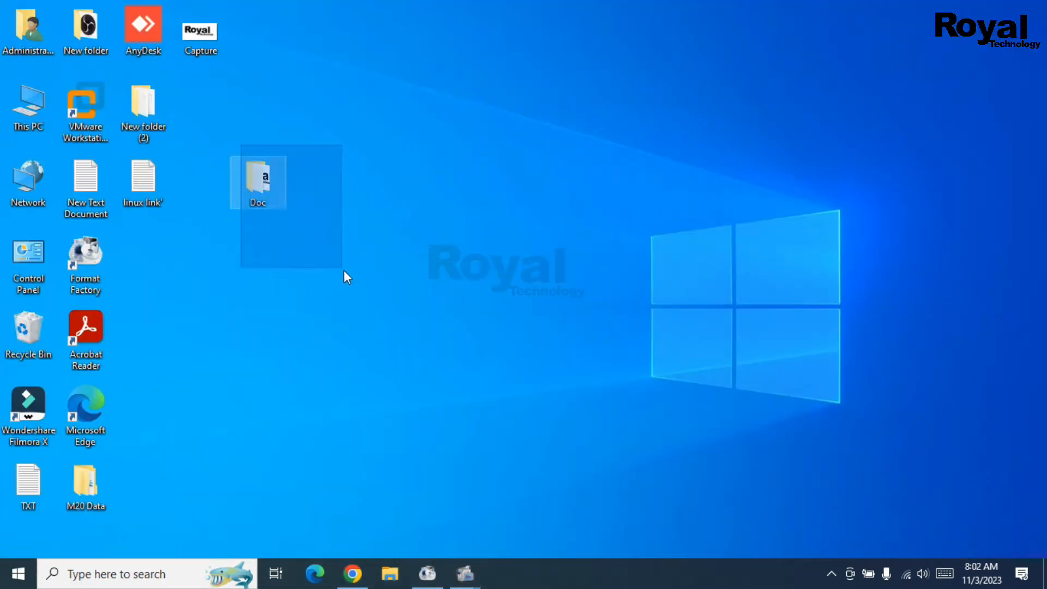
- Zip the Doc folder, place Doc.zip beside it, and open the archive's Doc folder
double_click(263, 180)
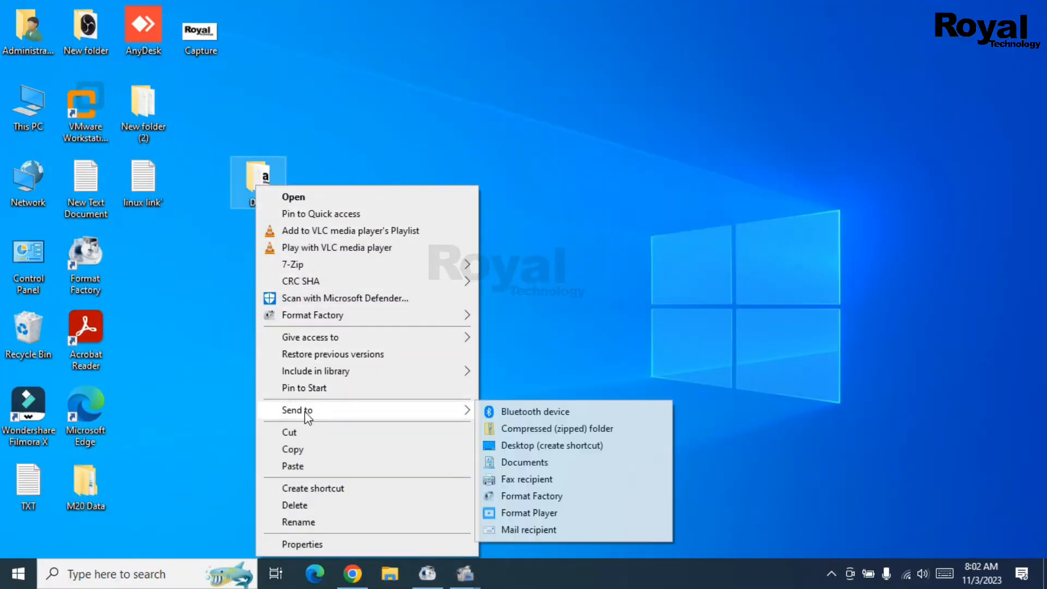
mouse_move(581, 431)
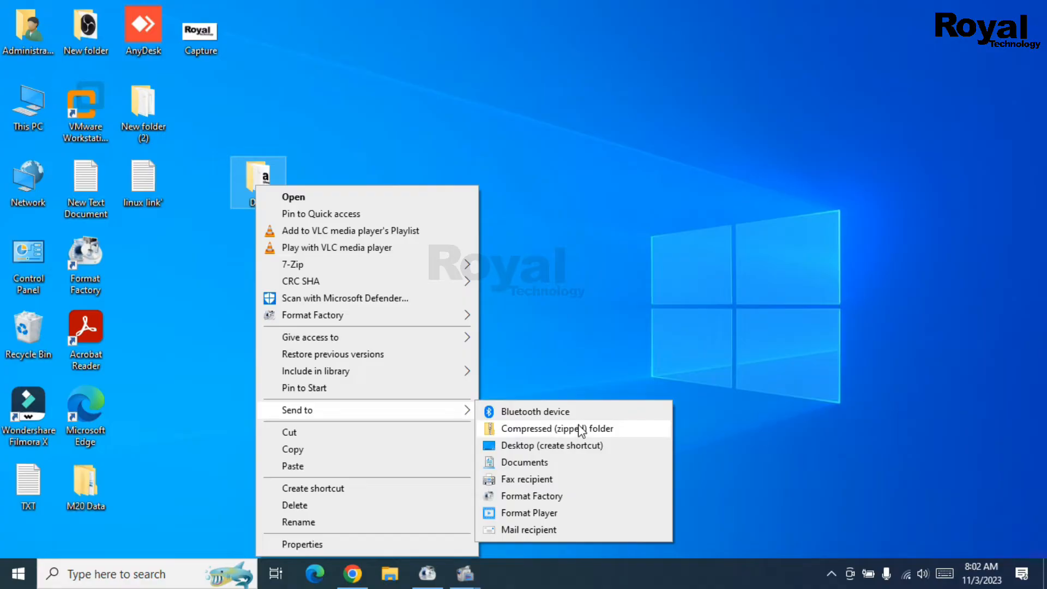
click(555, 428)
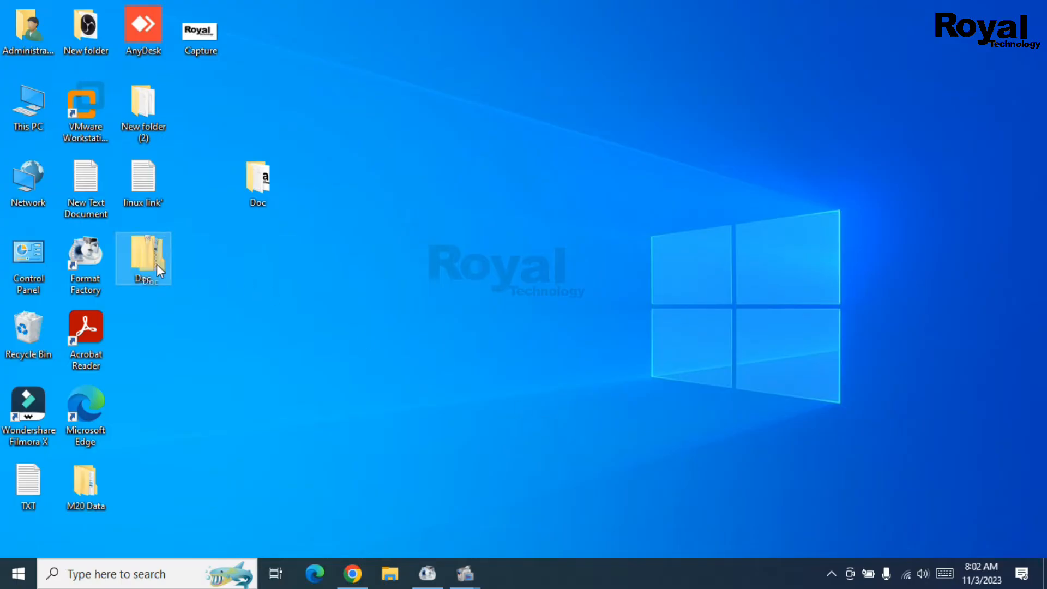
drag(142, 258, 315, 180)
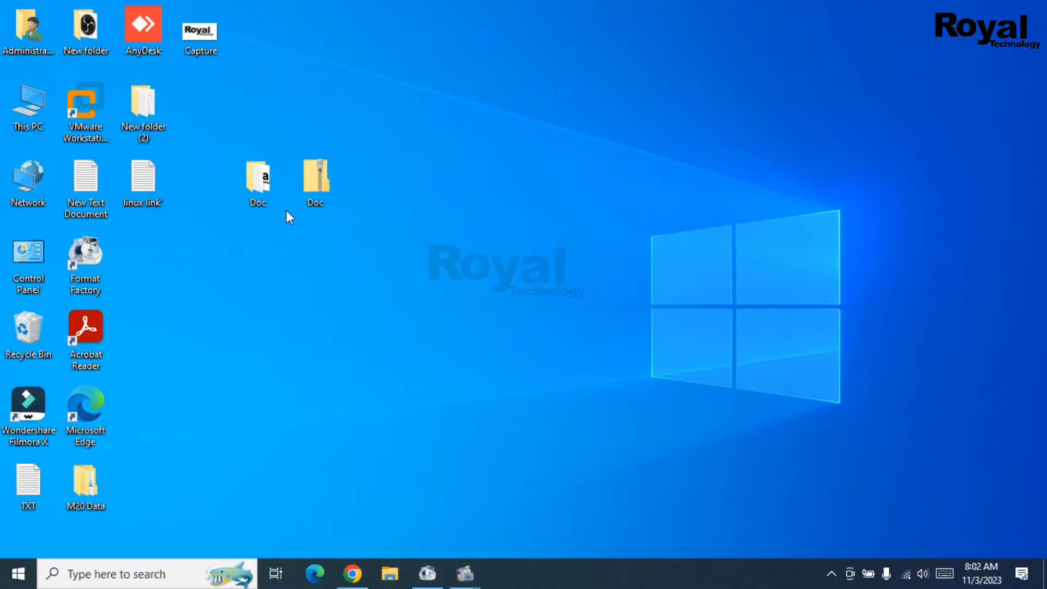
click(316, 179)
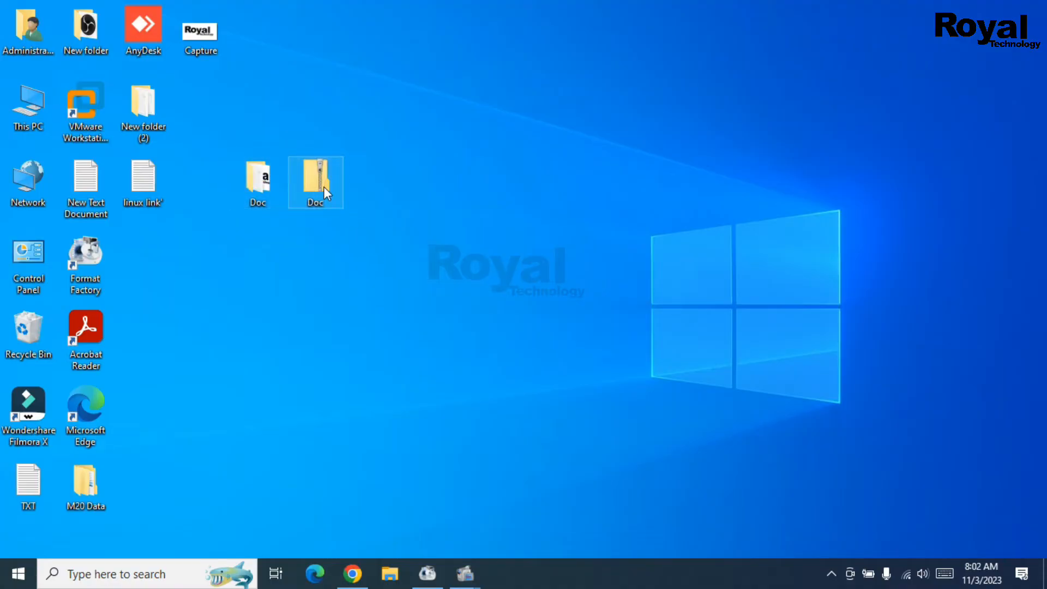
double_click(315, 174)
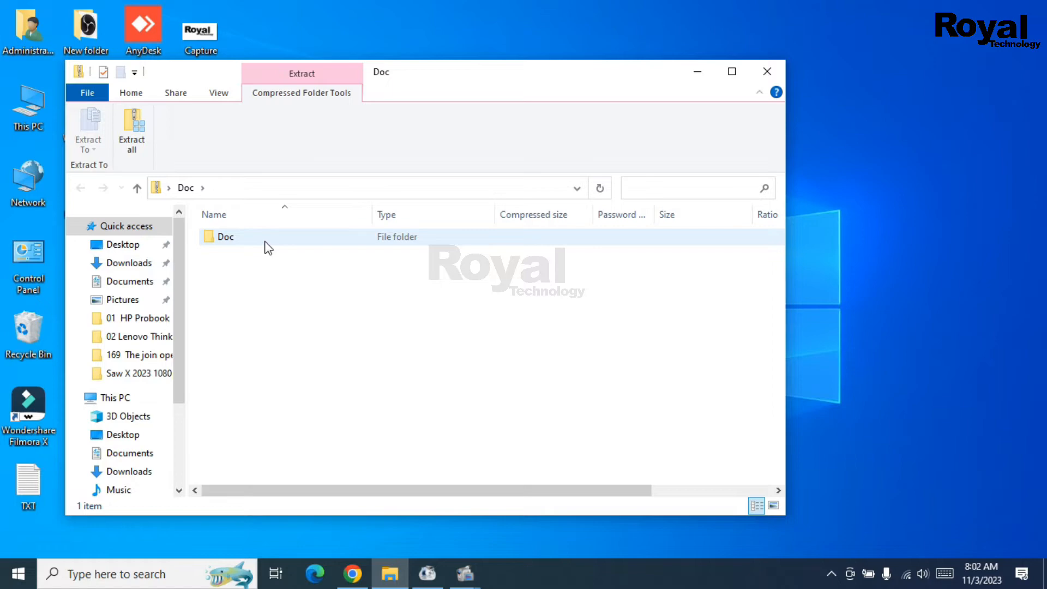
double_click(225, 237)
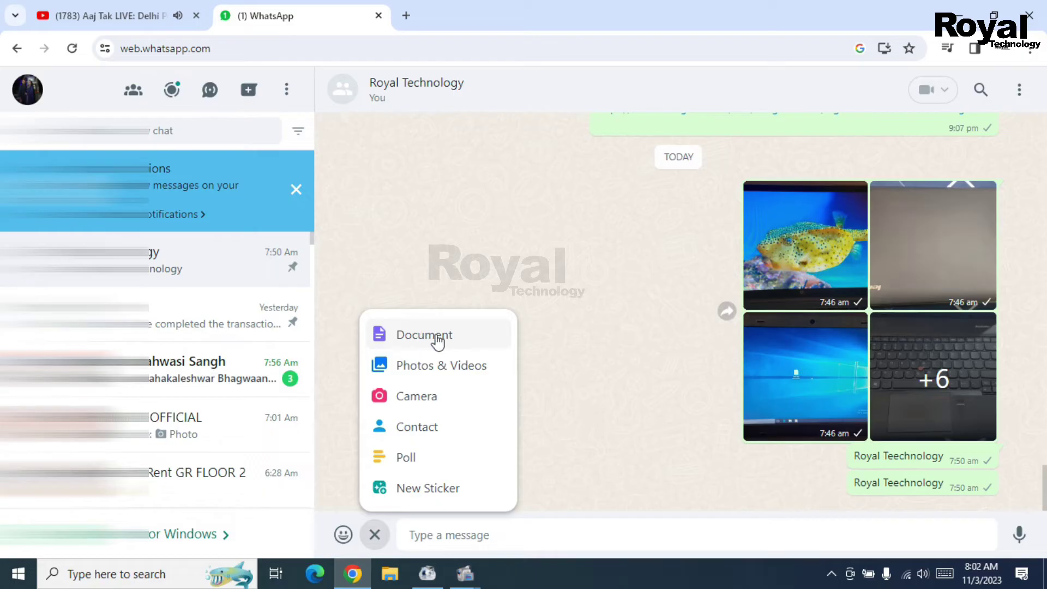
- Attach Doc.zip from the Desktop and send it in the Royal Technology chat
click(424, 335)
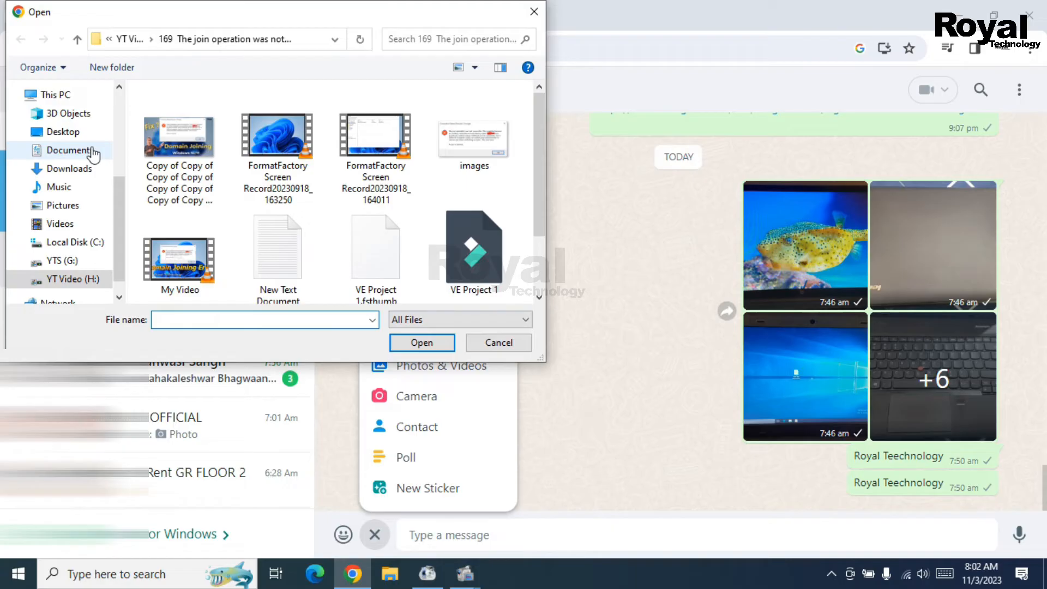
click(63, 132)
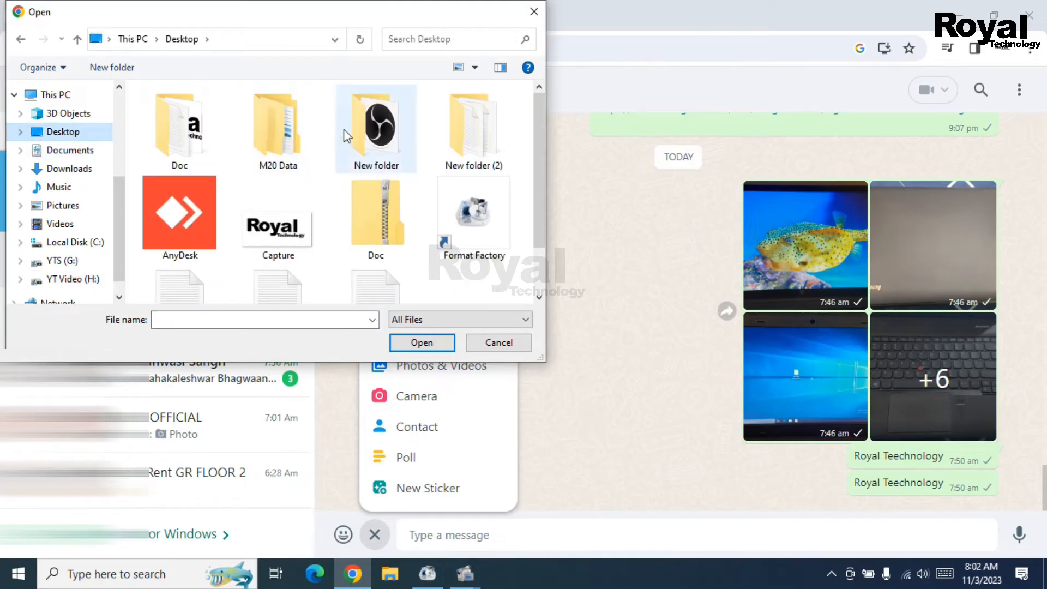
scroll(down, 3)
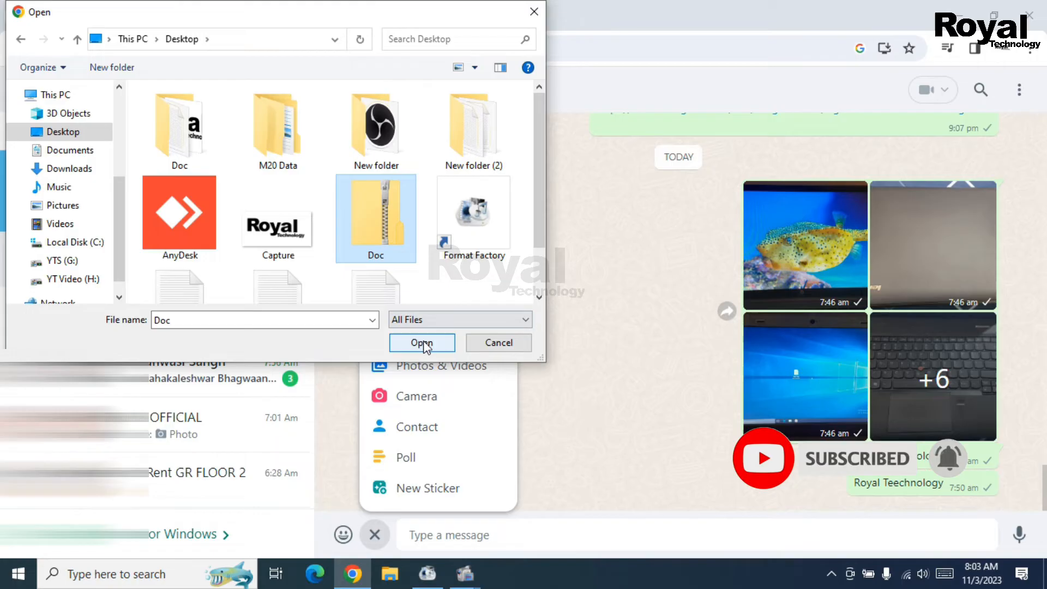
click(421, 342)
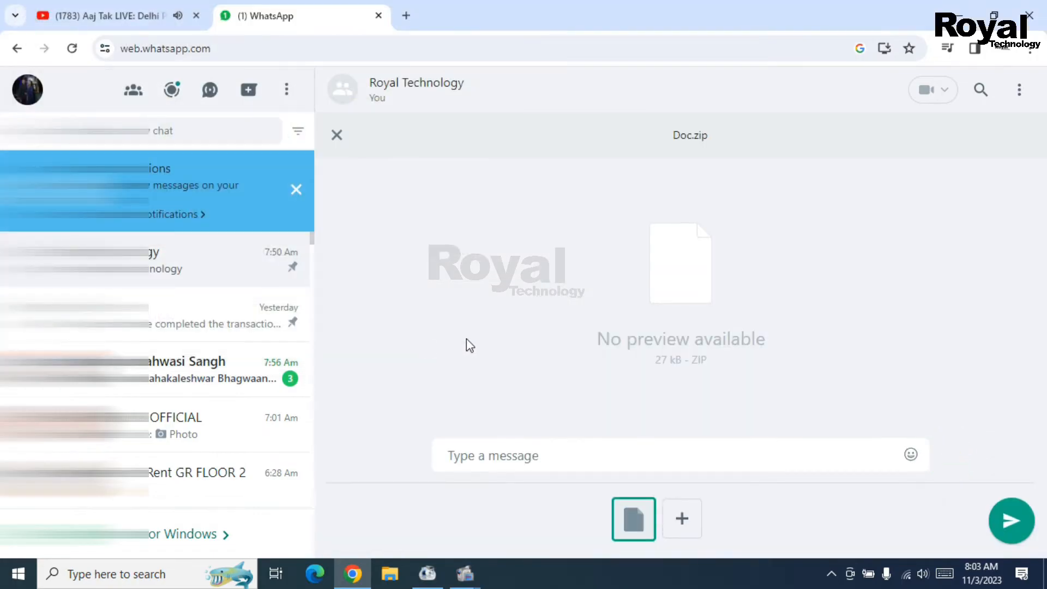
mouse_move(844, 525)
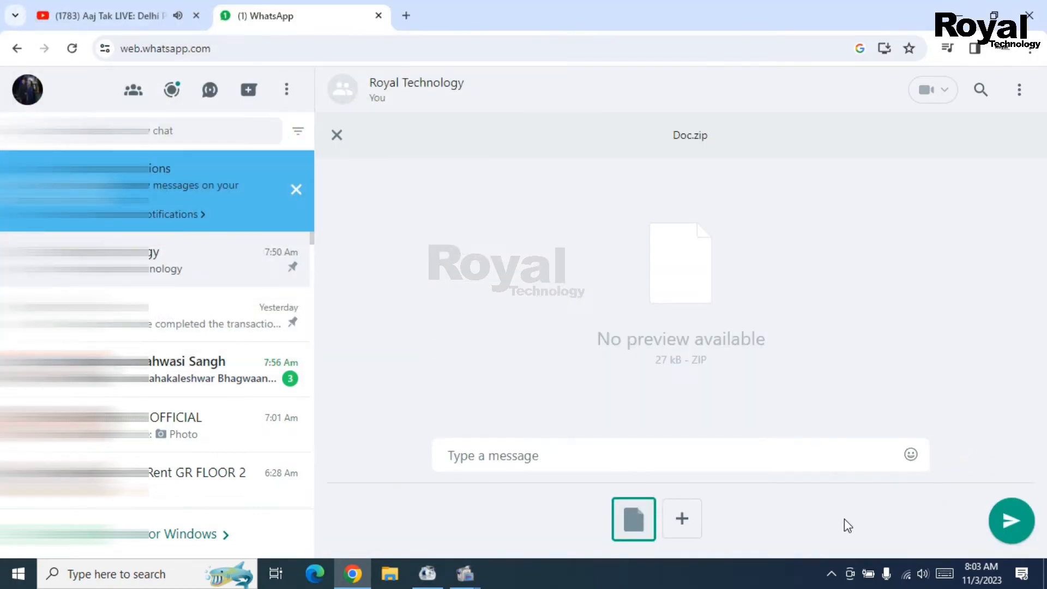
click(1011, 520)
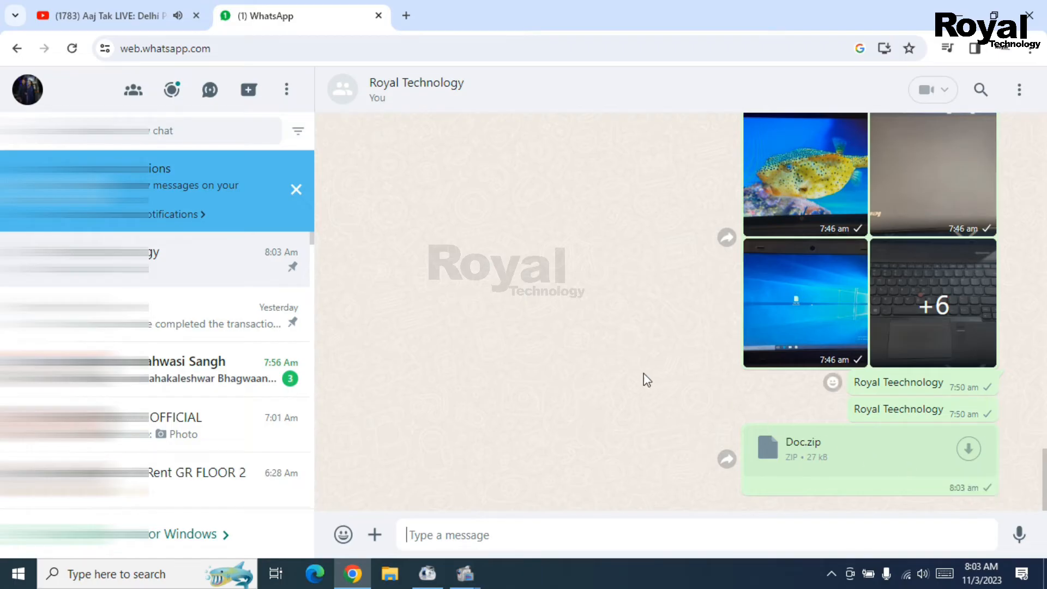
mouse_move(622, 391)
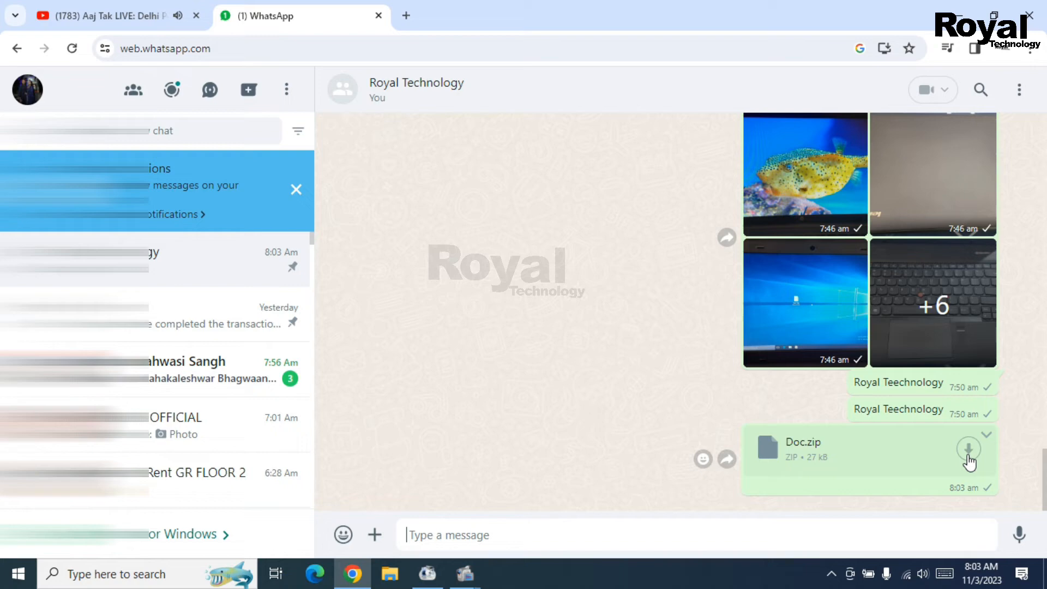
- Download the Doc.zip file from its message bubble in the chat
click(986, 434)
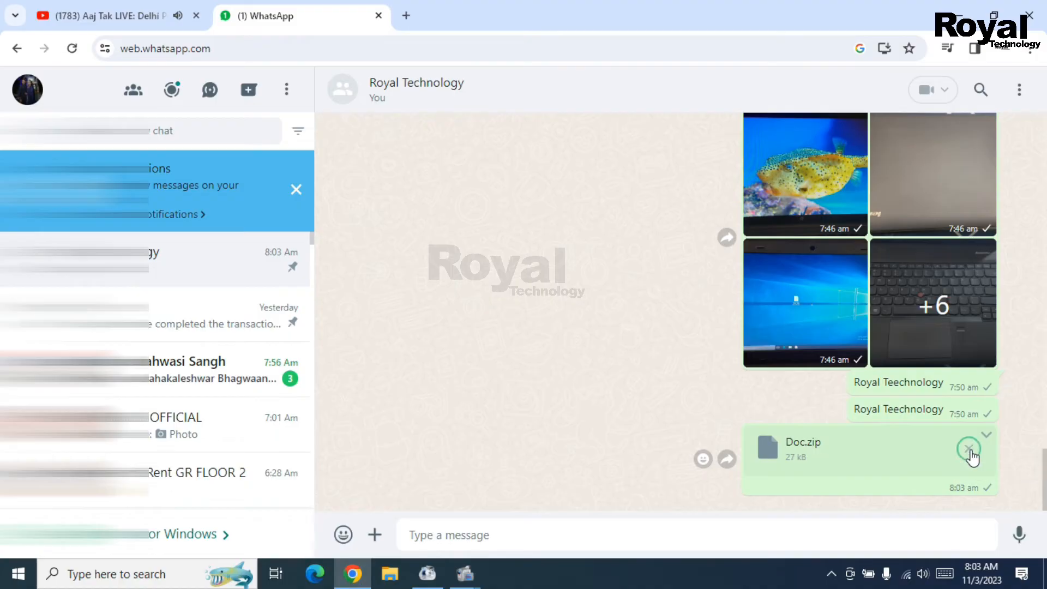
click(967, 446)
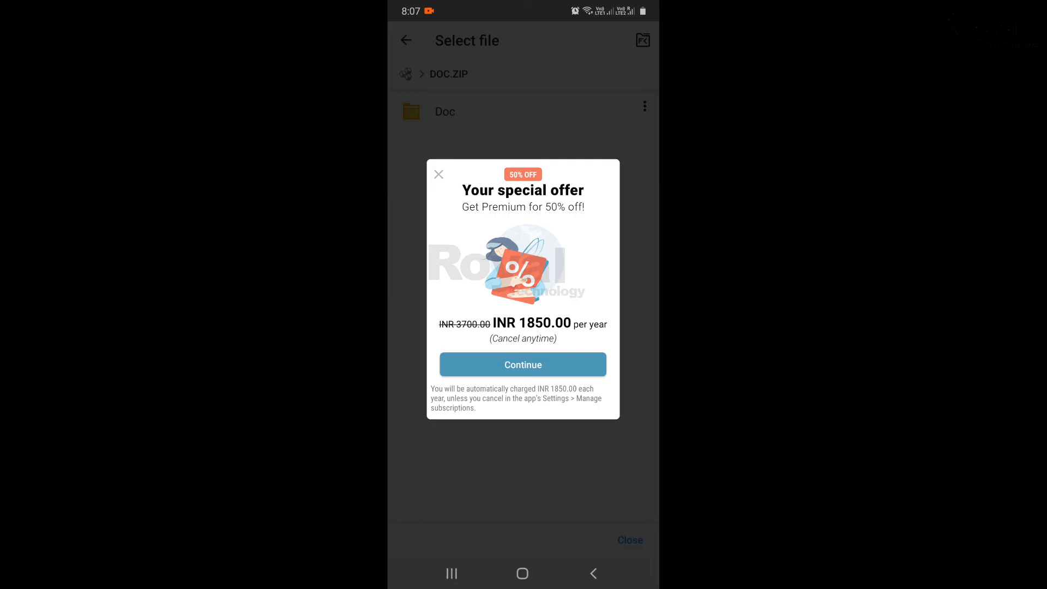
- Dismiss the premium offer and open the Doc folder inside DOC.ZIP
click(438, 175)
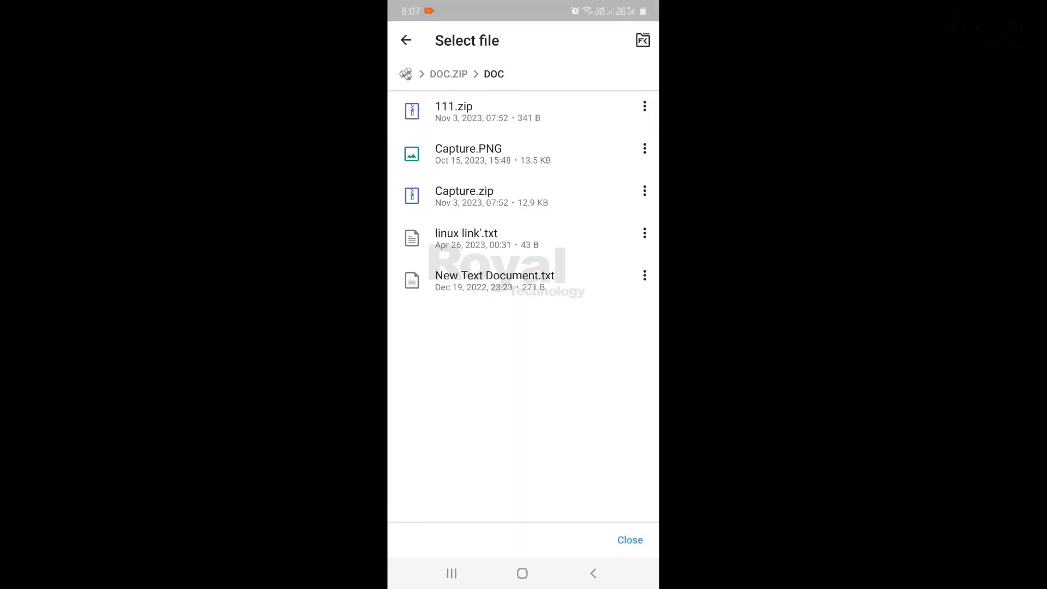